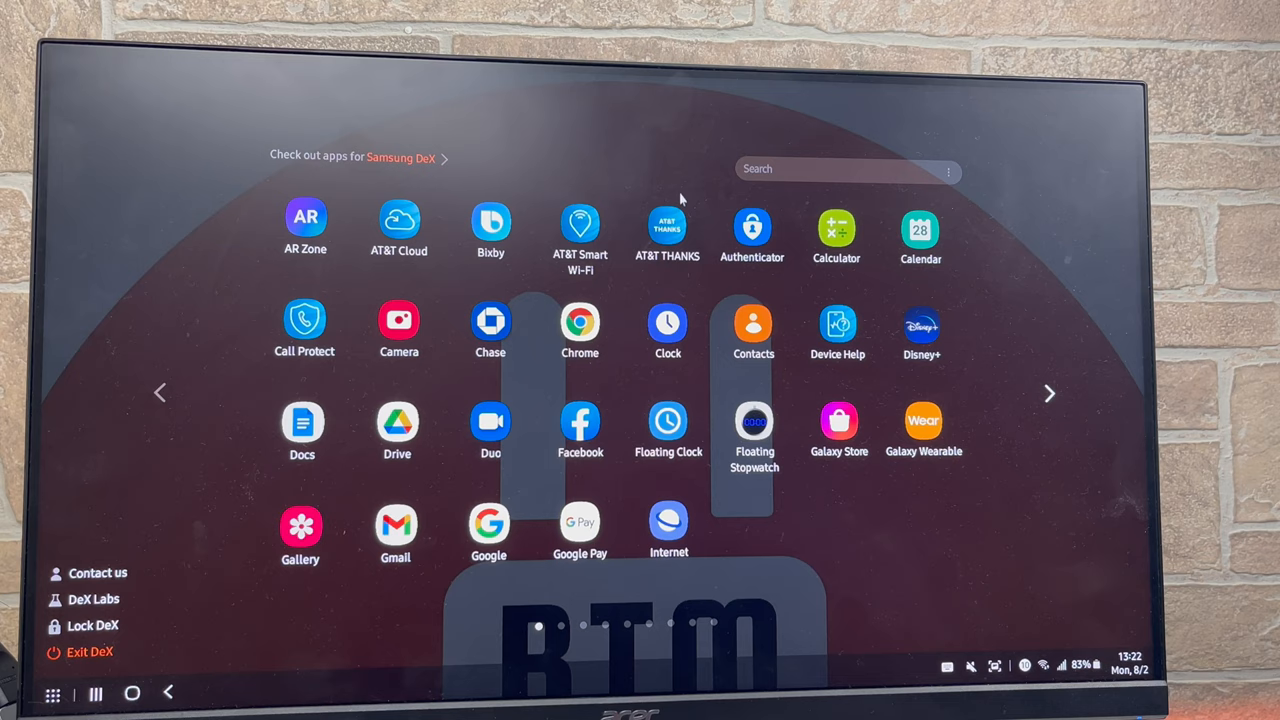
# Close the full app list so the DeX desktop with Google and Settings shortcuts shows.
pyautogui.click(844, 168)
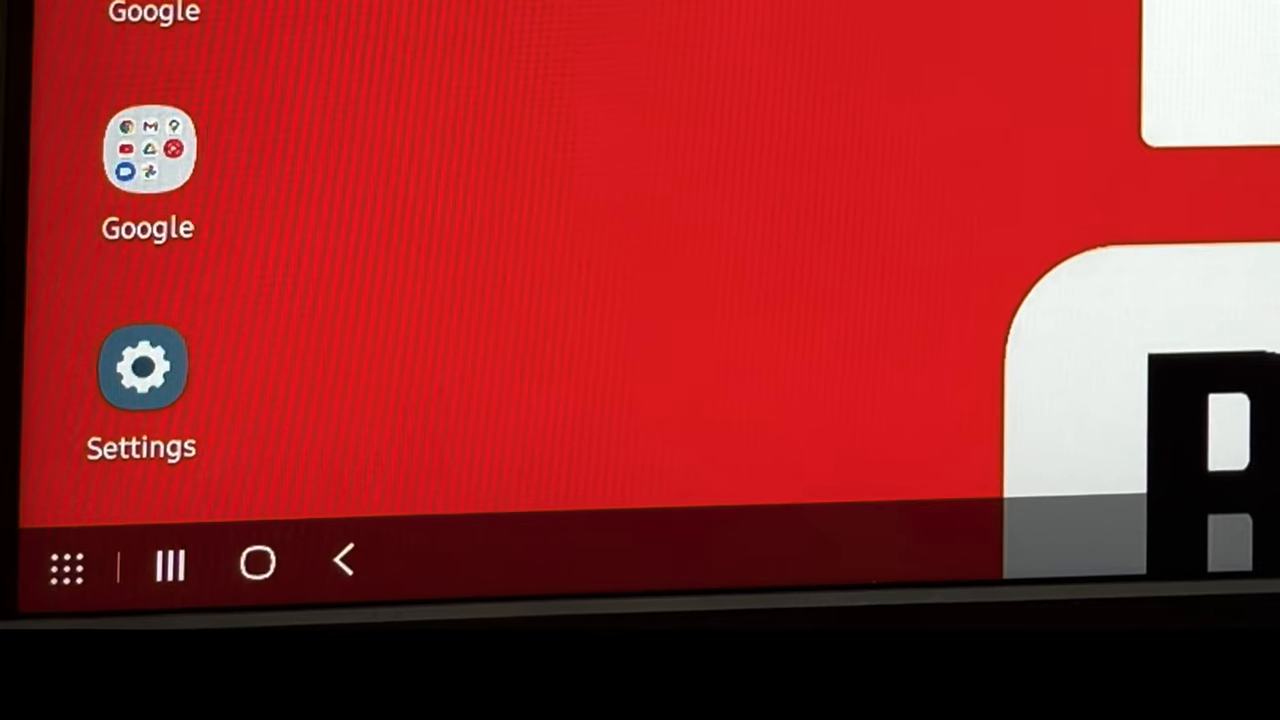
pyautogui.click(66, 564)
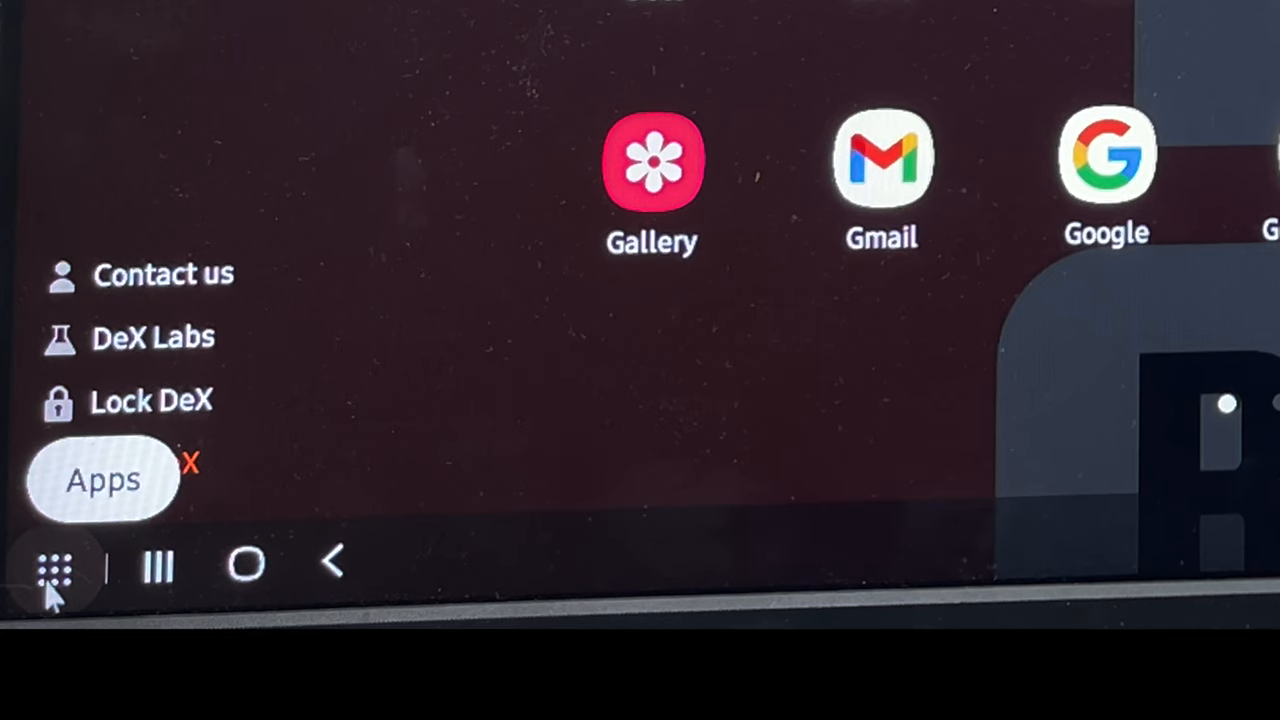
pyautogui.click(56, 568)
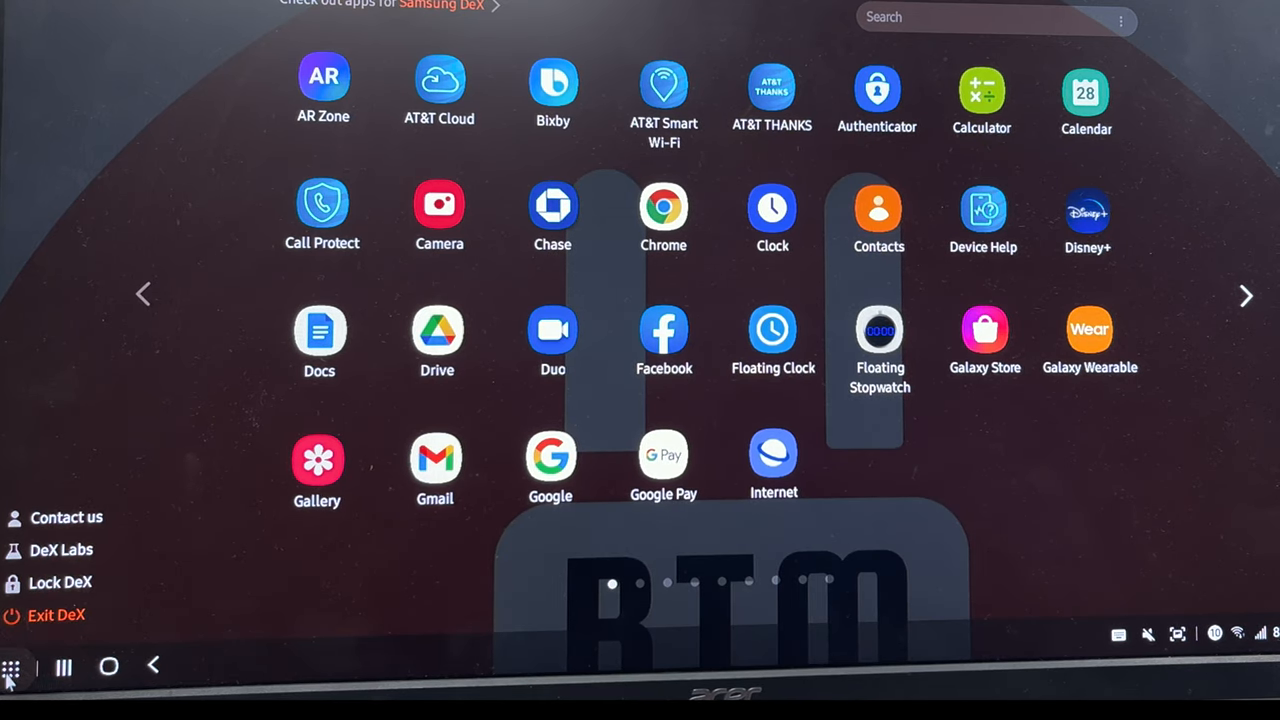
pyautogui.moveTo(12, 668)
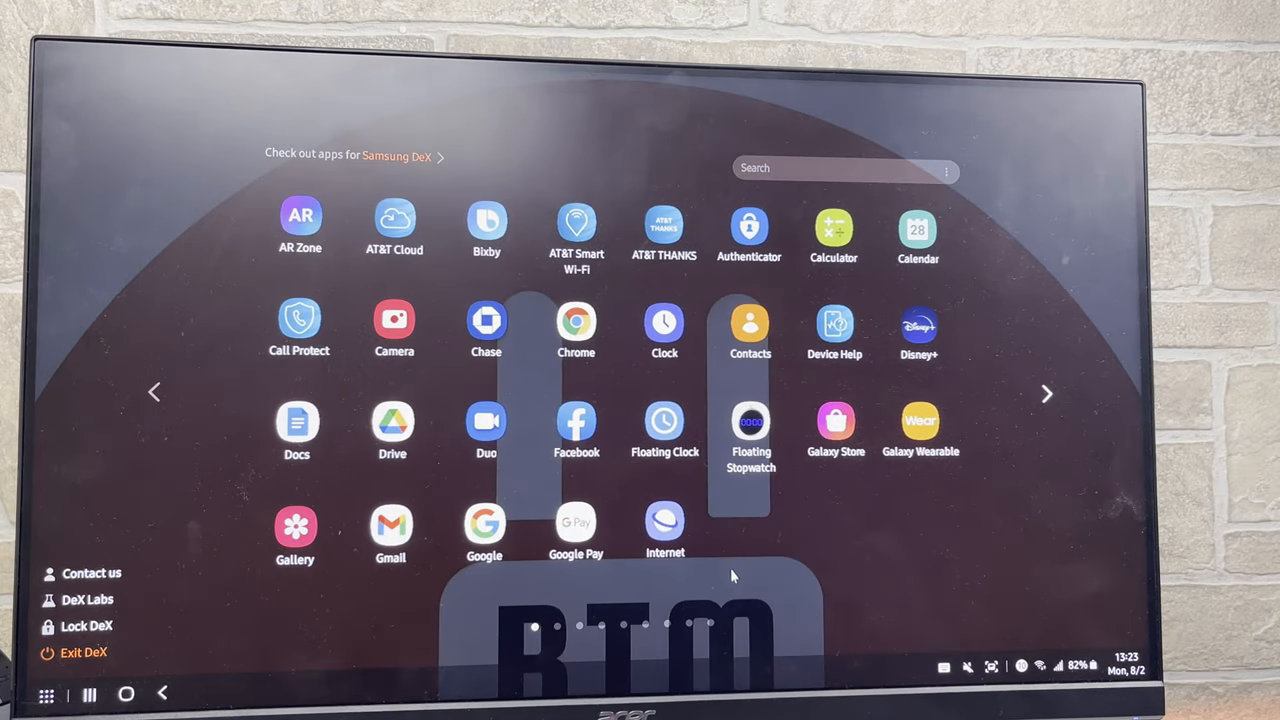
pyautogui.moveTo(92, 572)
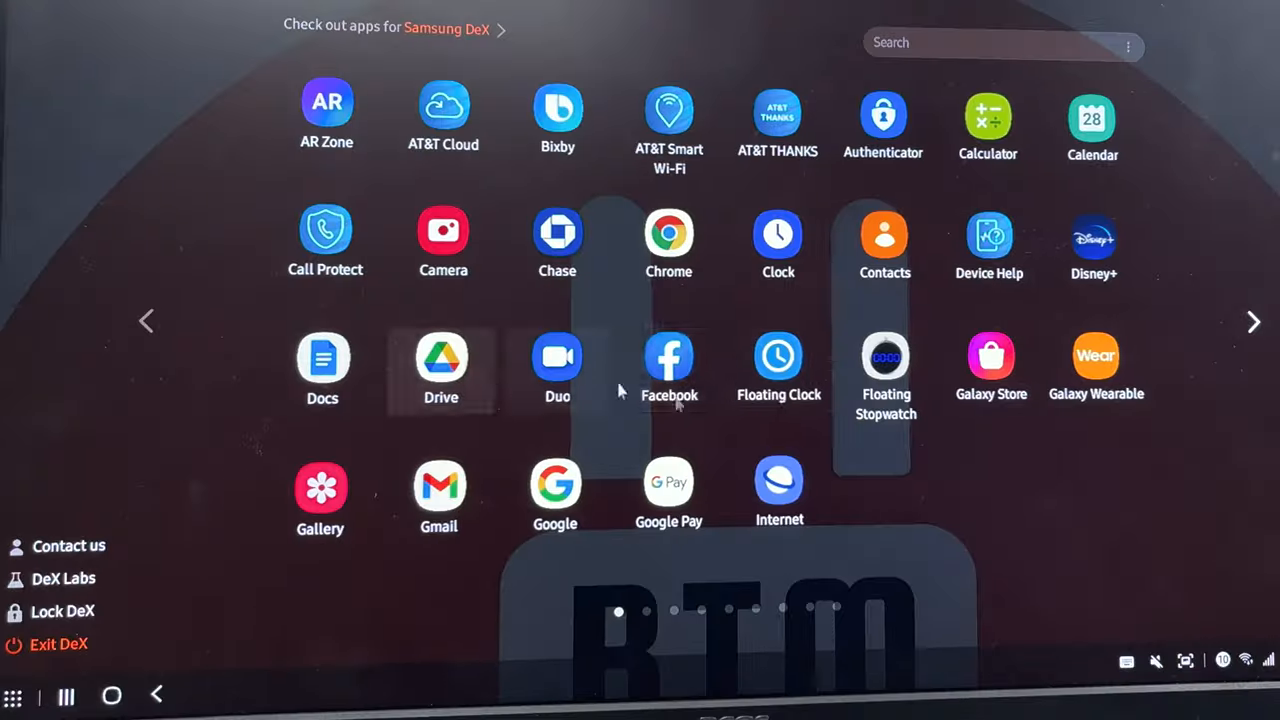
pyautogui.hscroll(3)
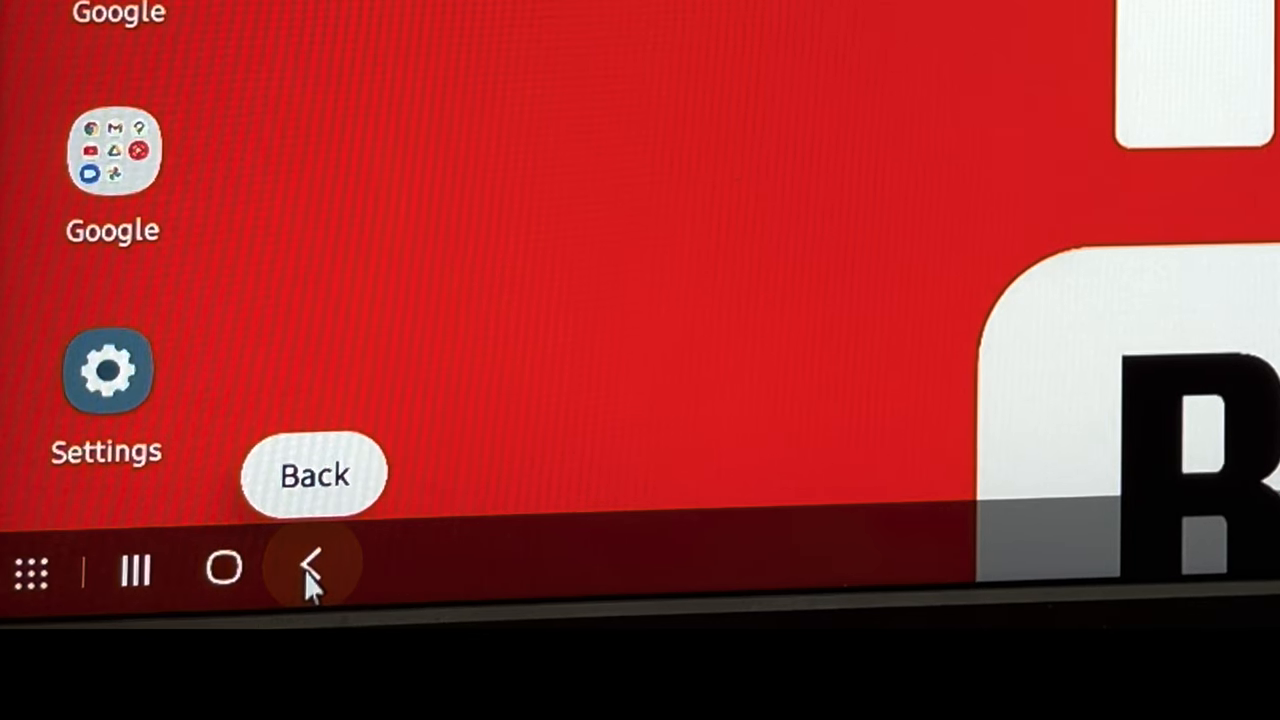
pyautogui.click(312, 568)
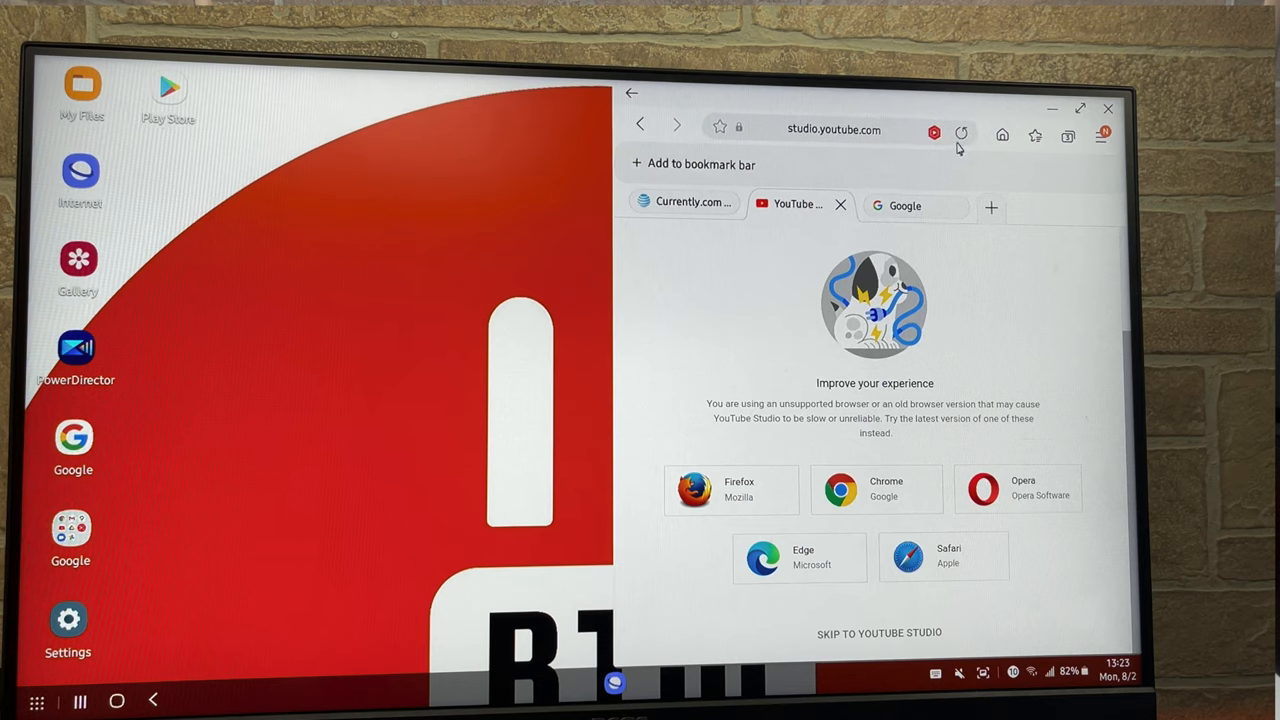
# Minimize the Samsung Internet window showing YouTube Studio down to the taskbar.
pyautogui.click(1108, 108)
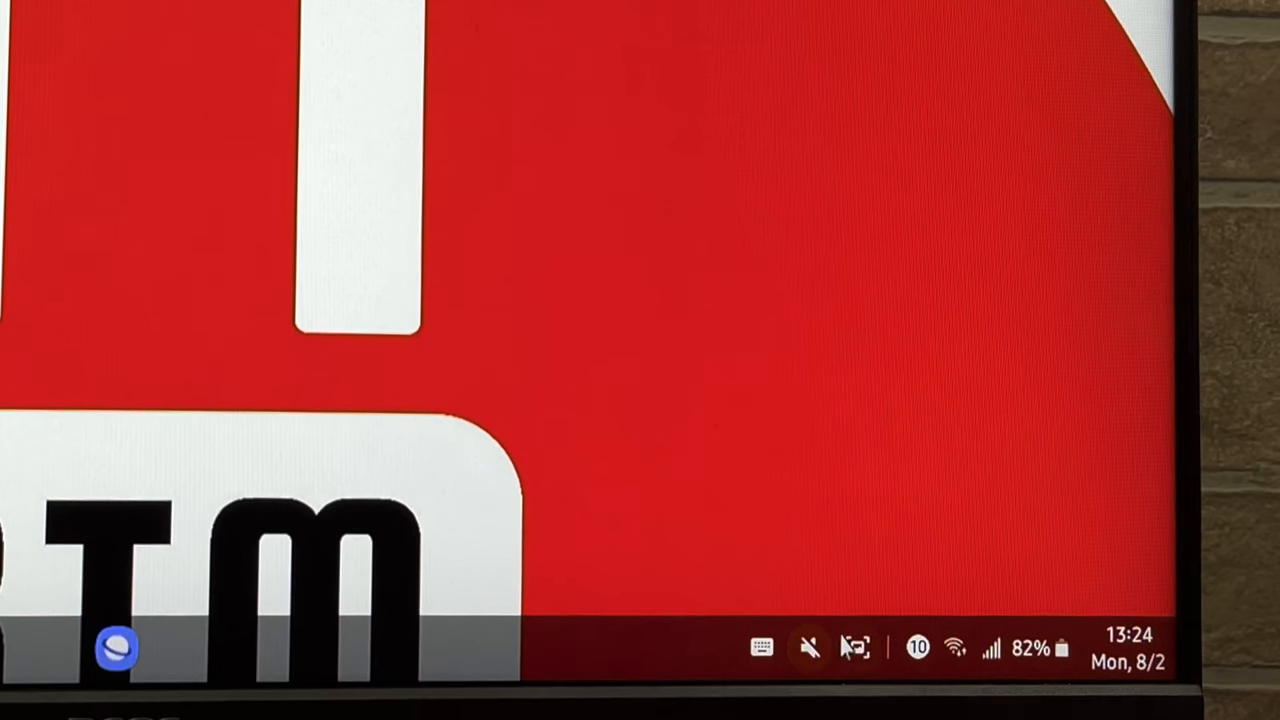
pyautogui.click(808, 648)
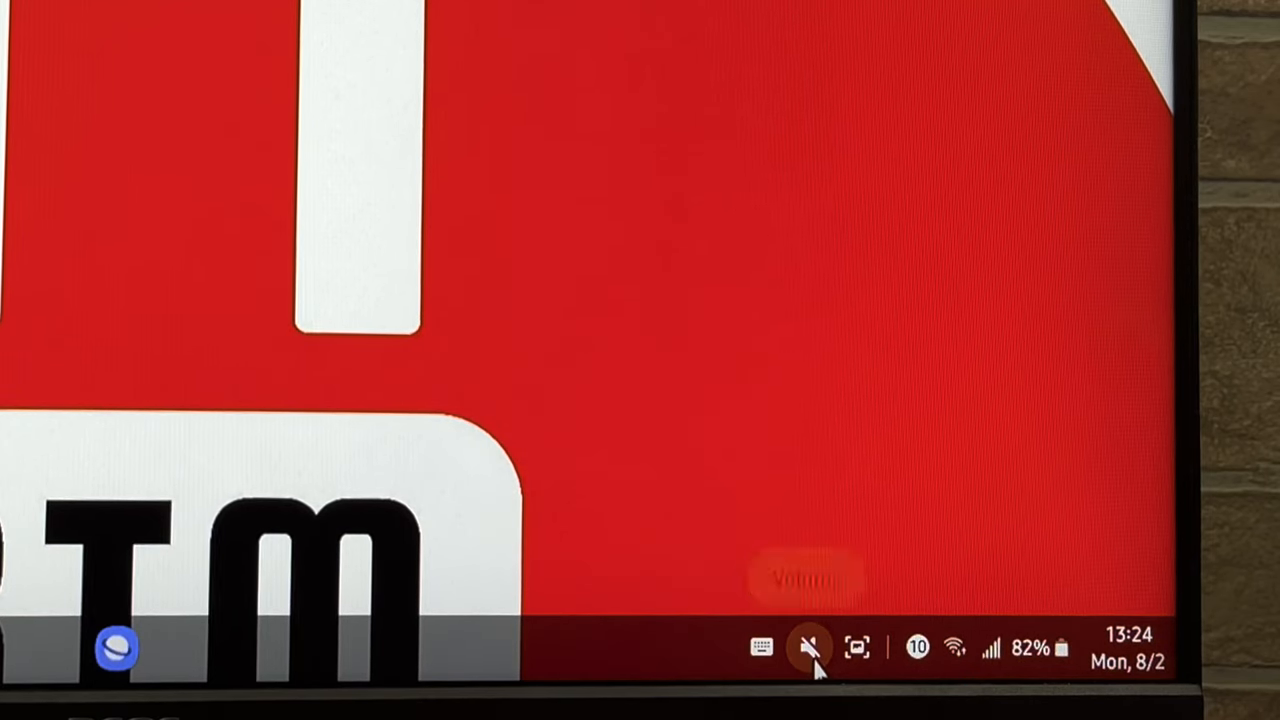
pyautogui.click(810, 646)
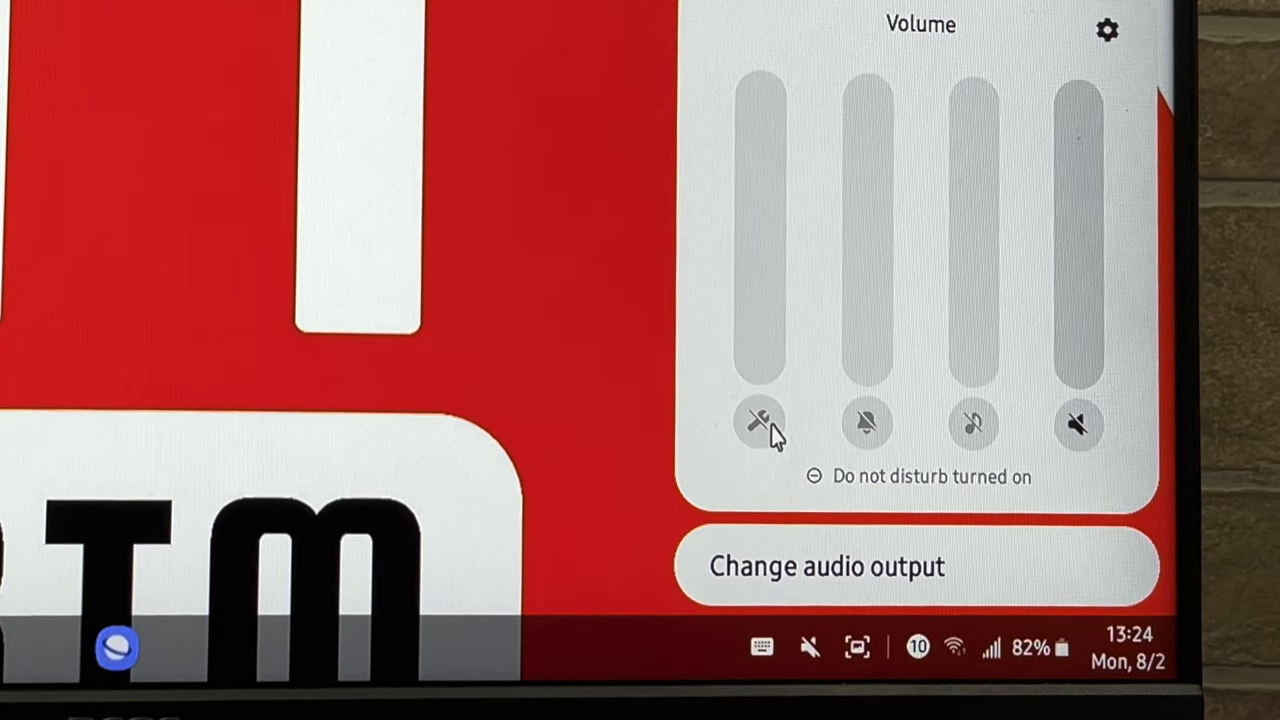
pyautogui.moveTo(756, 310)
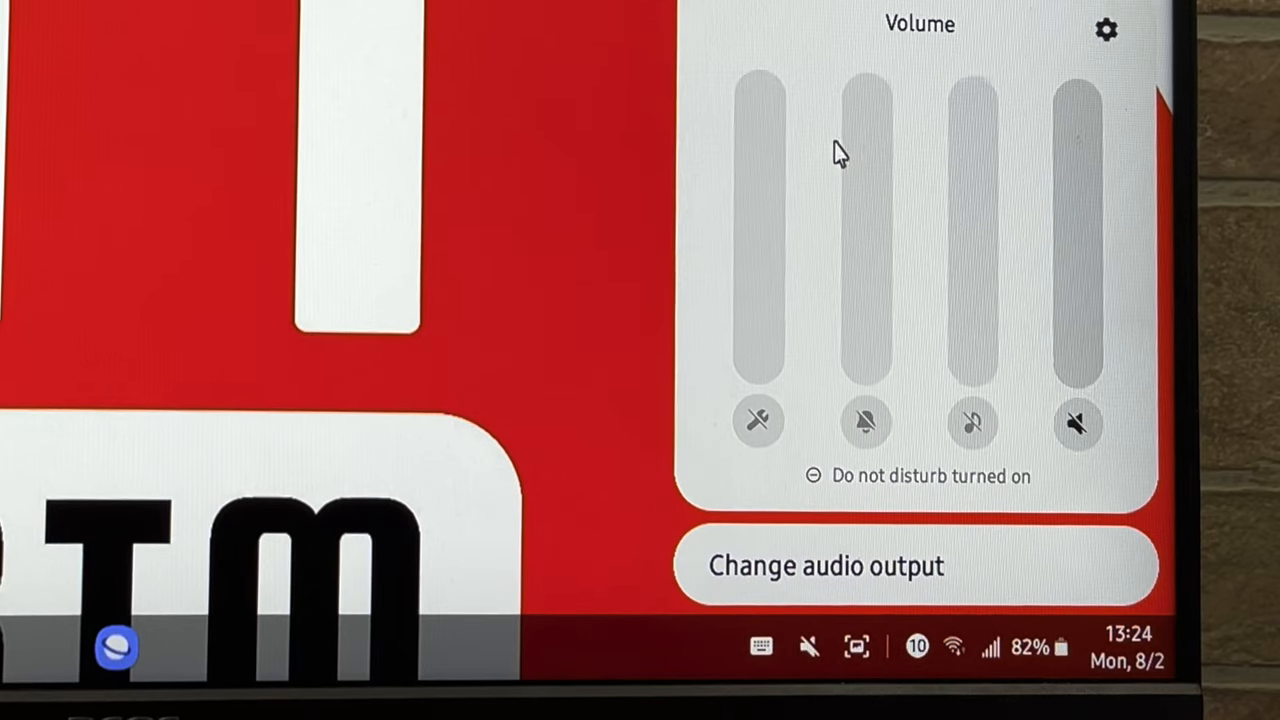
pyautogui.moveTo(1060, 204)
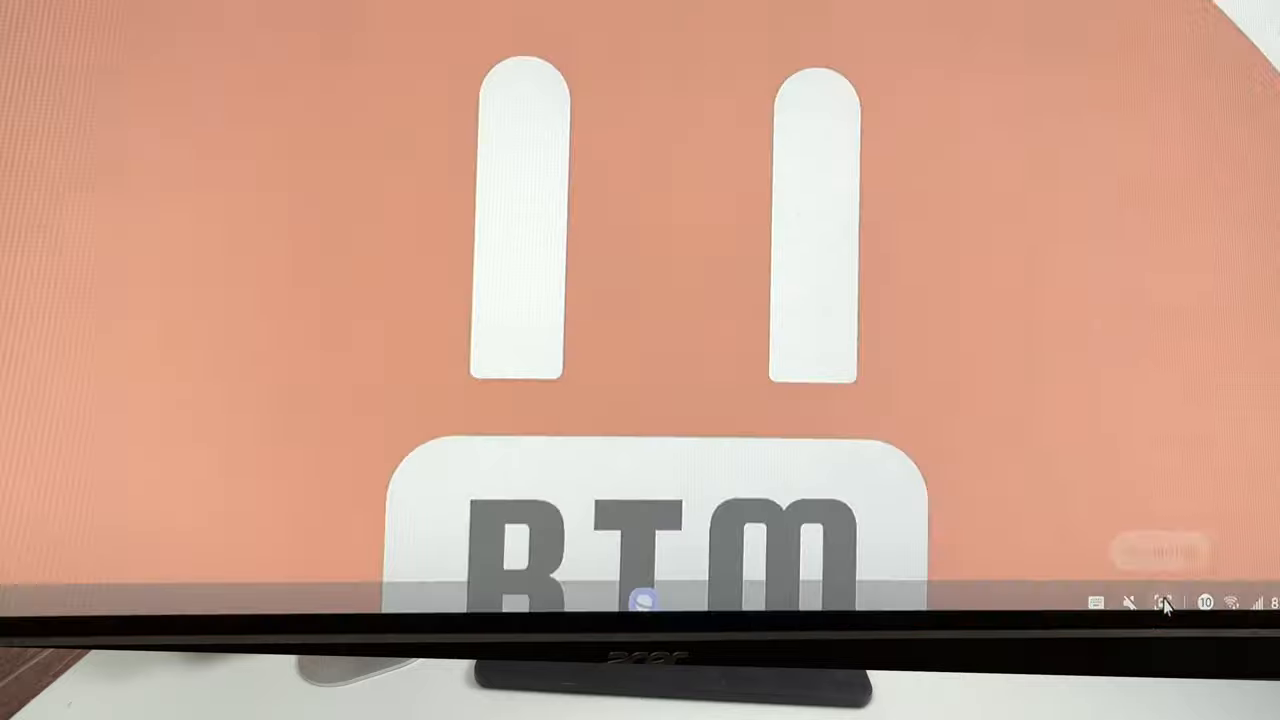
pyautogui.click(1164, 604)
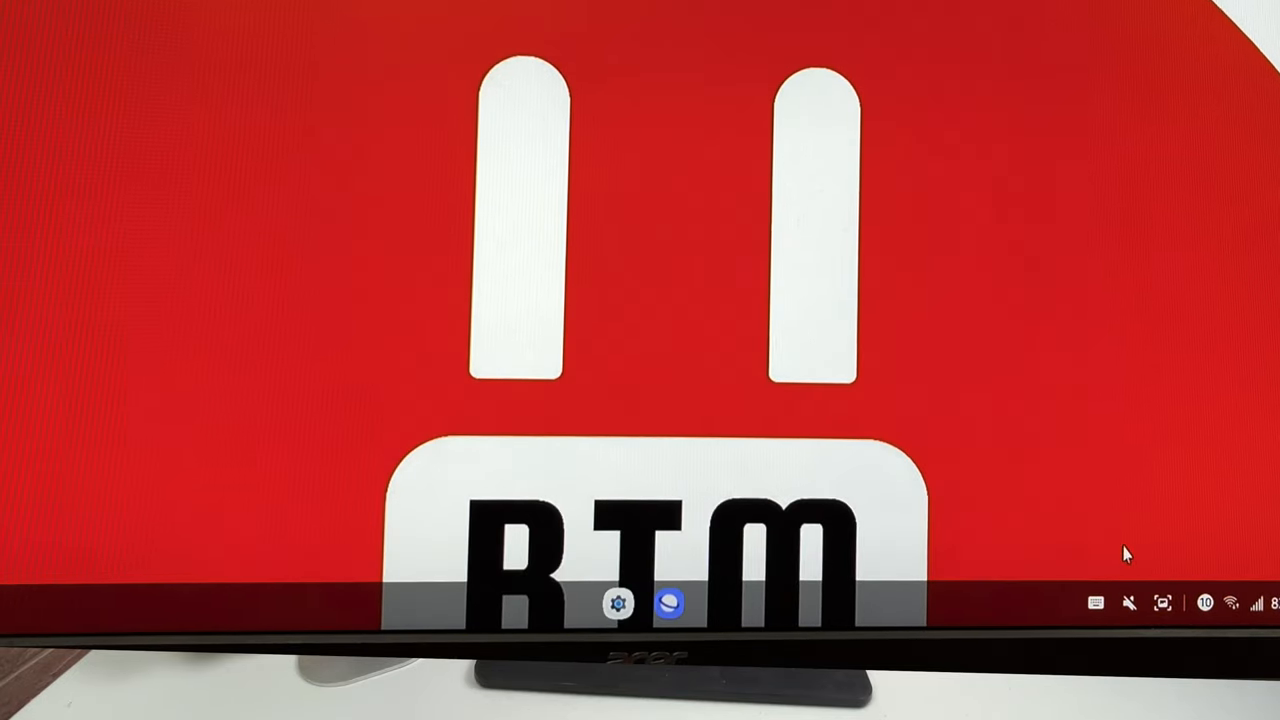
pyautogui.click(1164, 602)
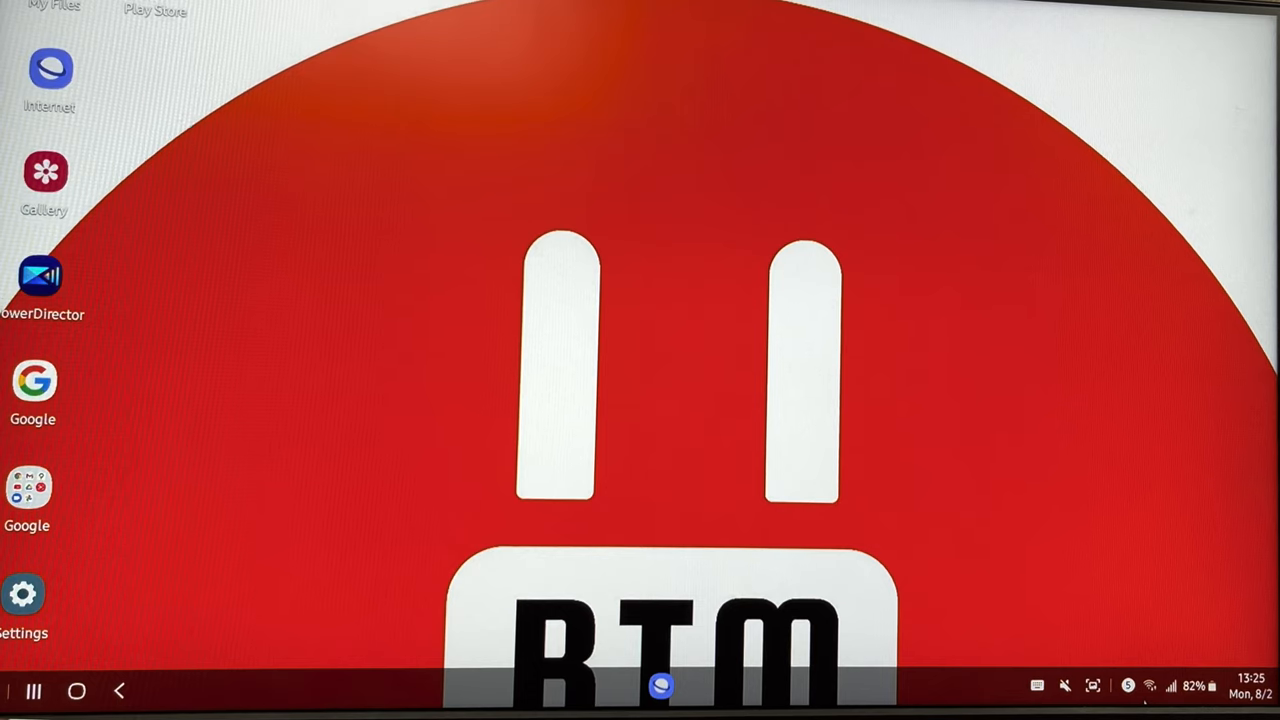
pyautogui.moveTo(1180, 414)
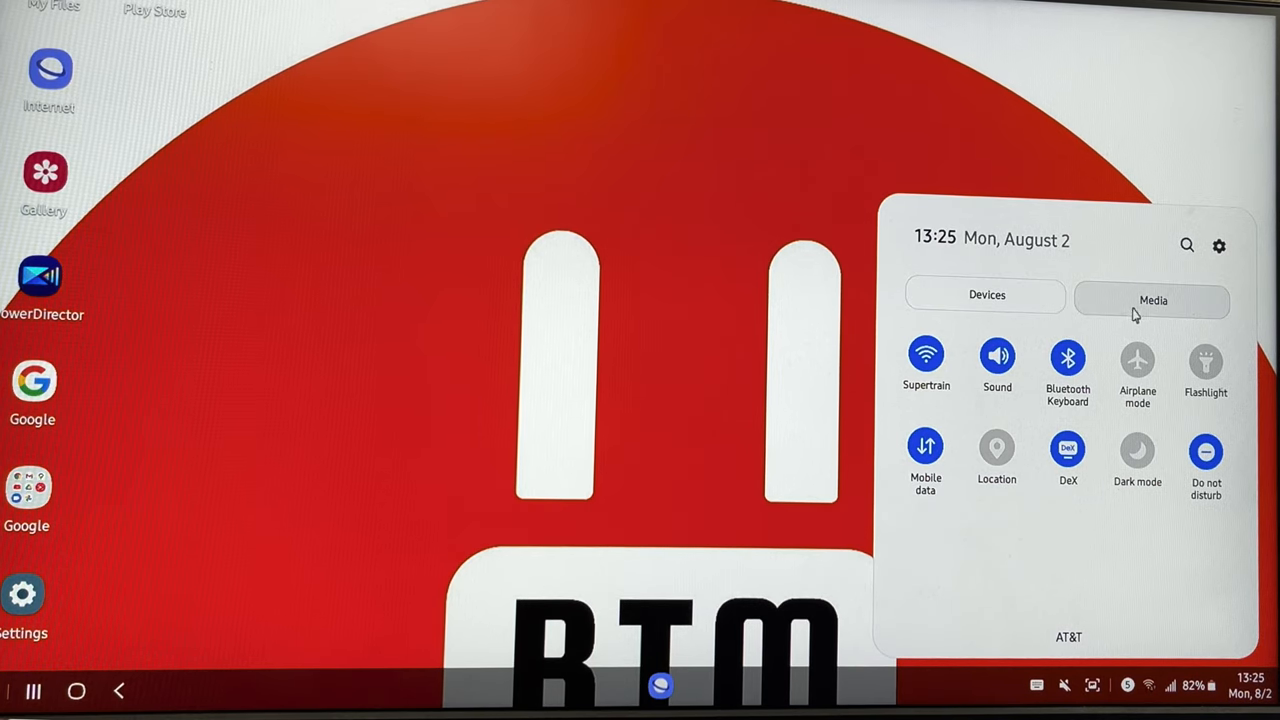
# Show the Media section of the quick settings panel.
pyautogui.click(1152, 300)
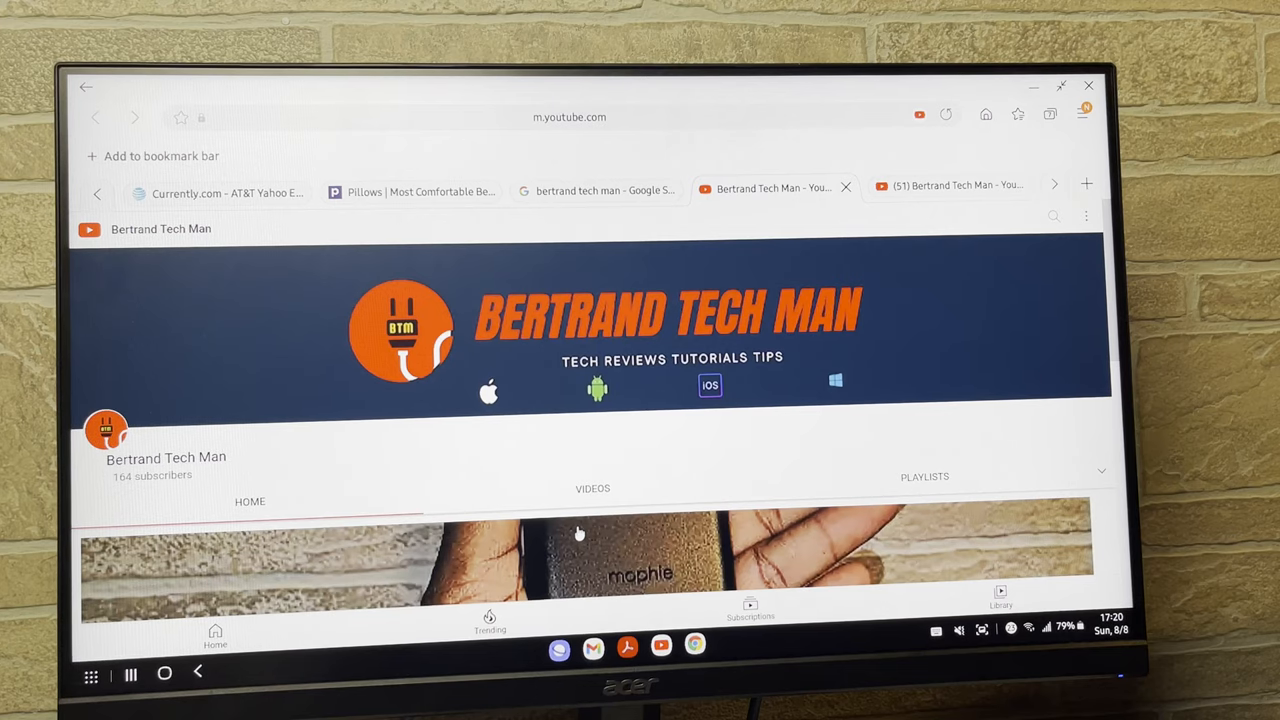
pyautogui.moveTo(884, 572)
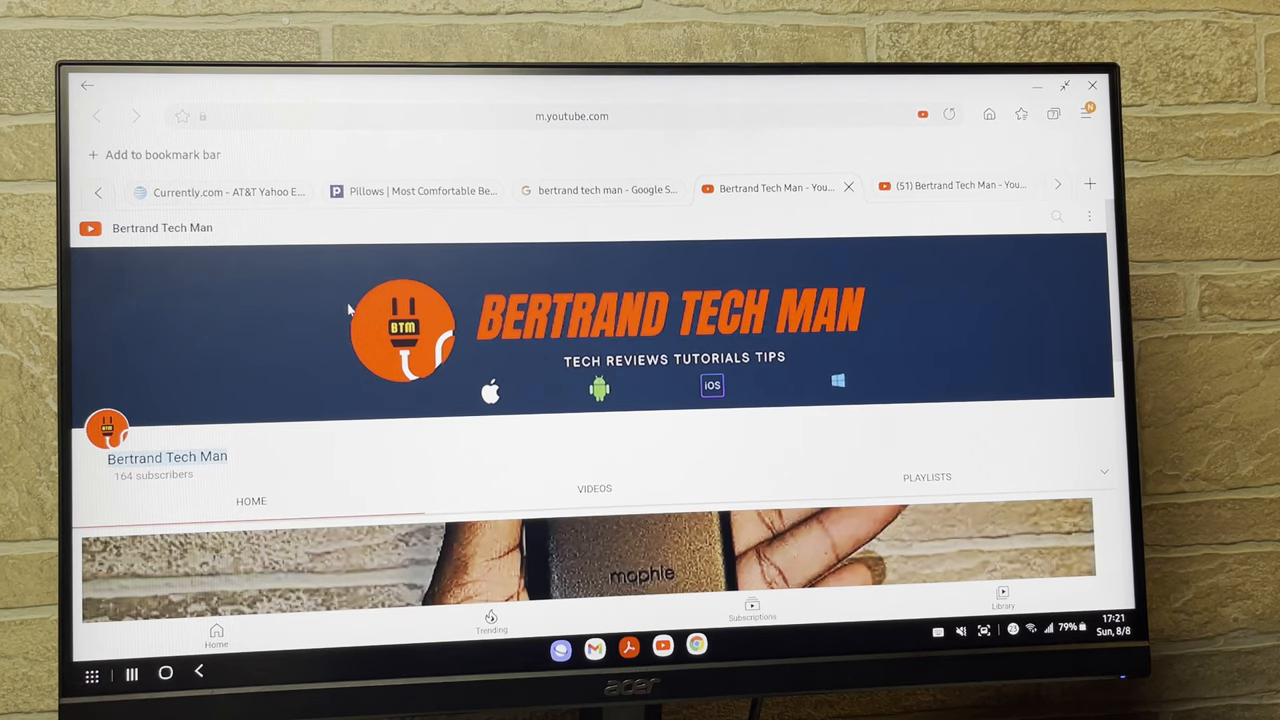
pyautogui.moveTo(184, 196)
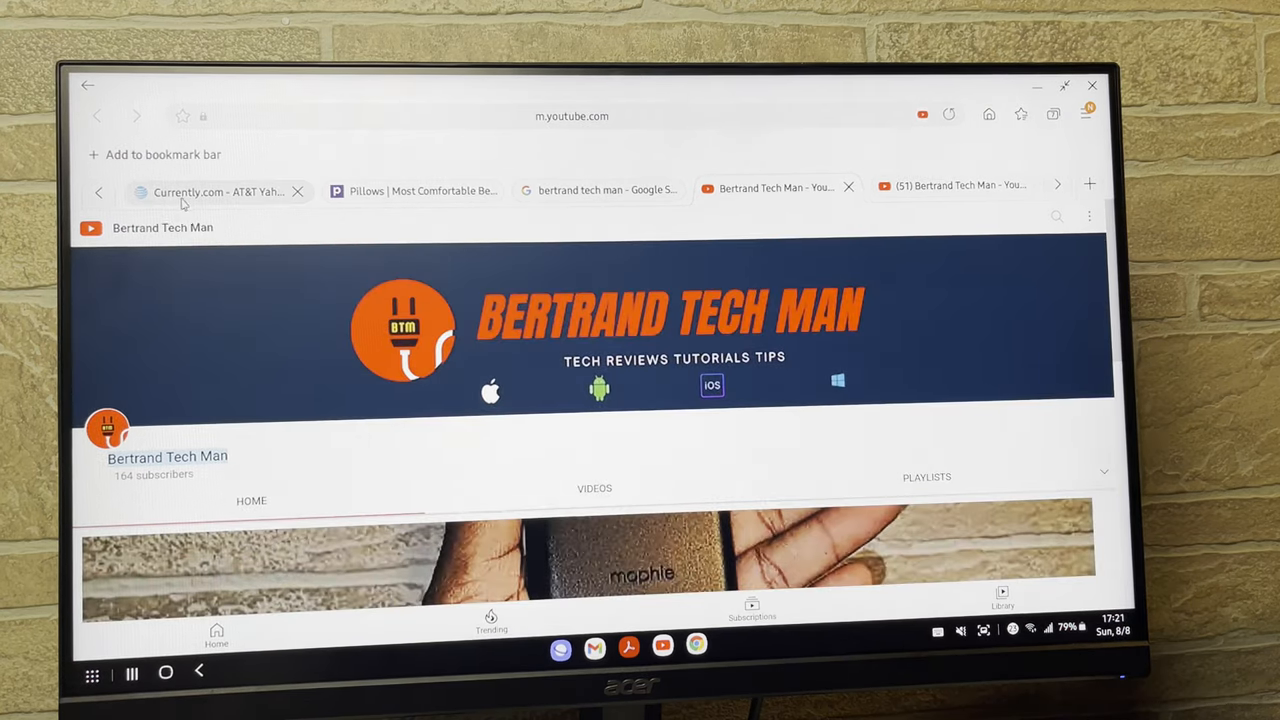
# Switch from the YouTube channel page to the Currently.com browser tab.
pyautogui.click(216, 192)
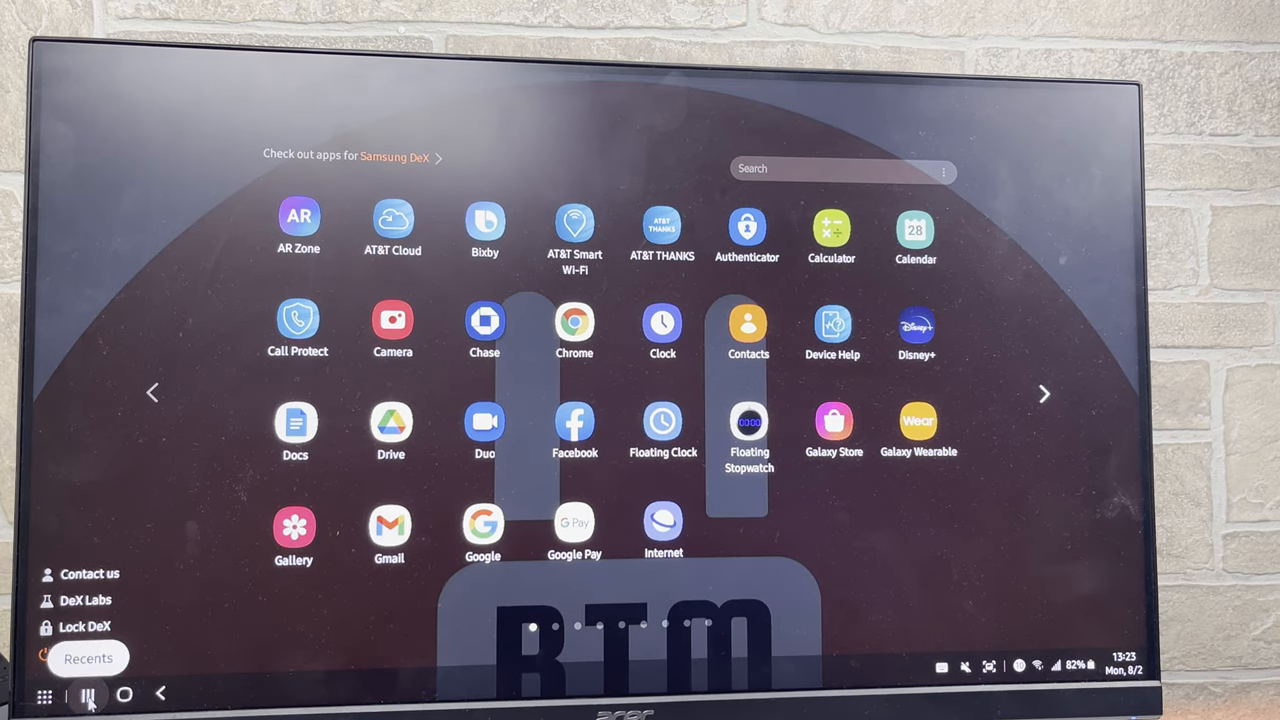
# Show the recently used apps from the DeX taskbar Recents button.
pyautogui.click(88, 694)
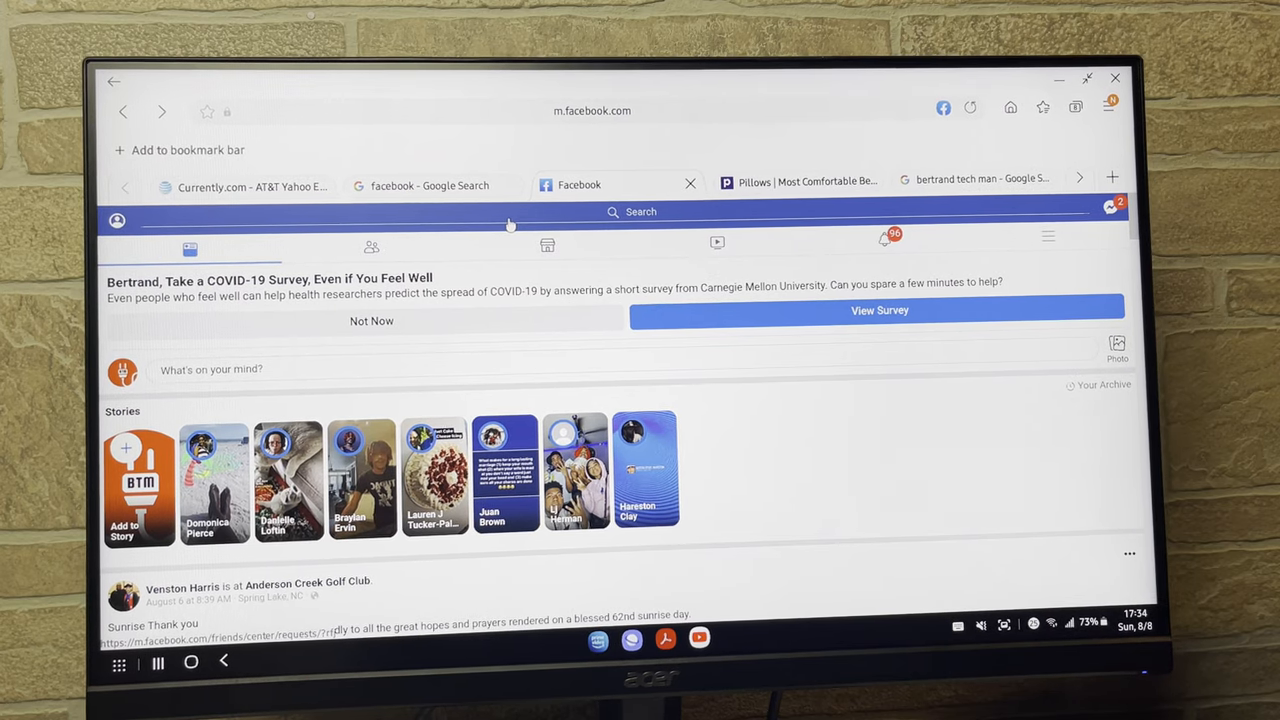
pyautogui.moveTo(530, 244)
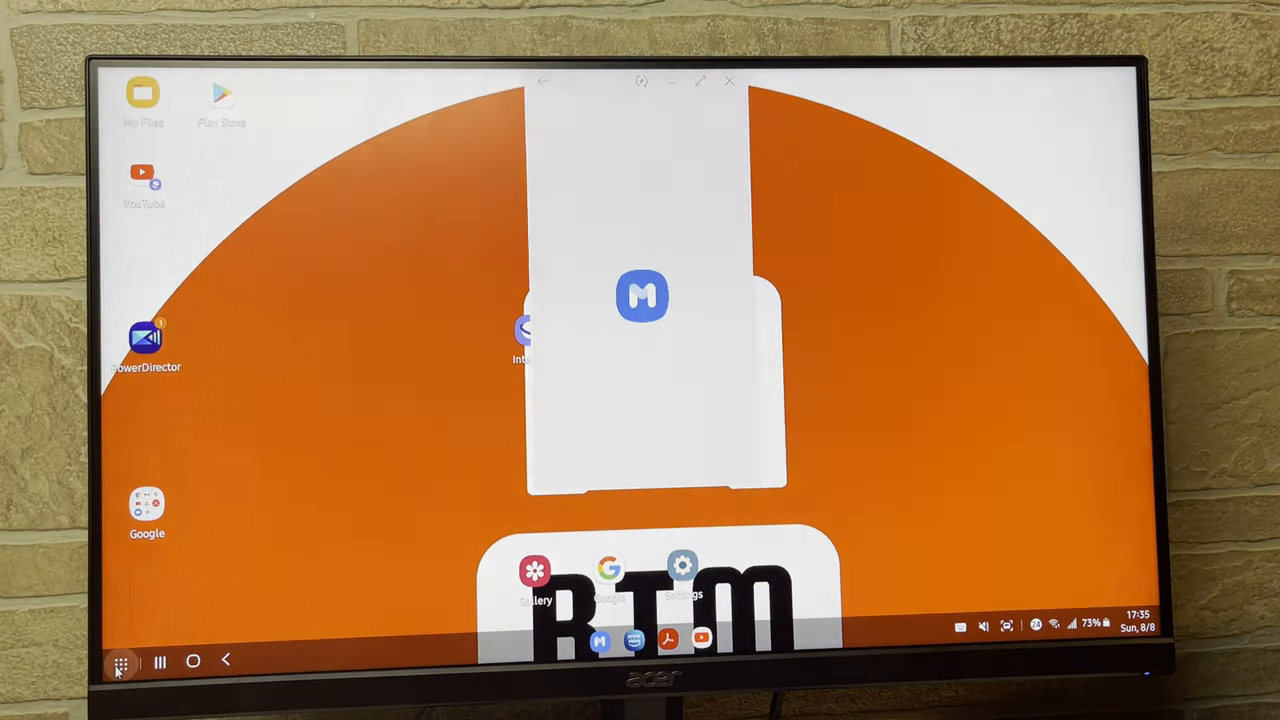
pyautogui.click(120, 662)
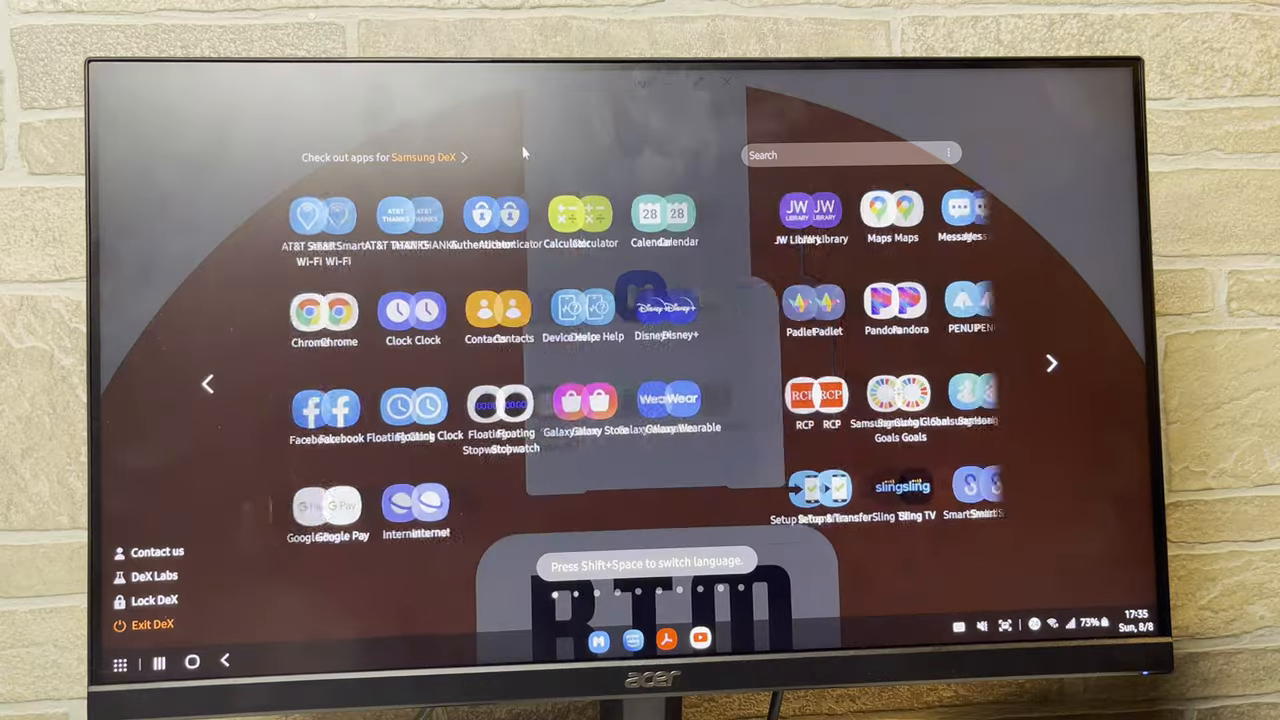
pyautogui.click(1052, 364)
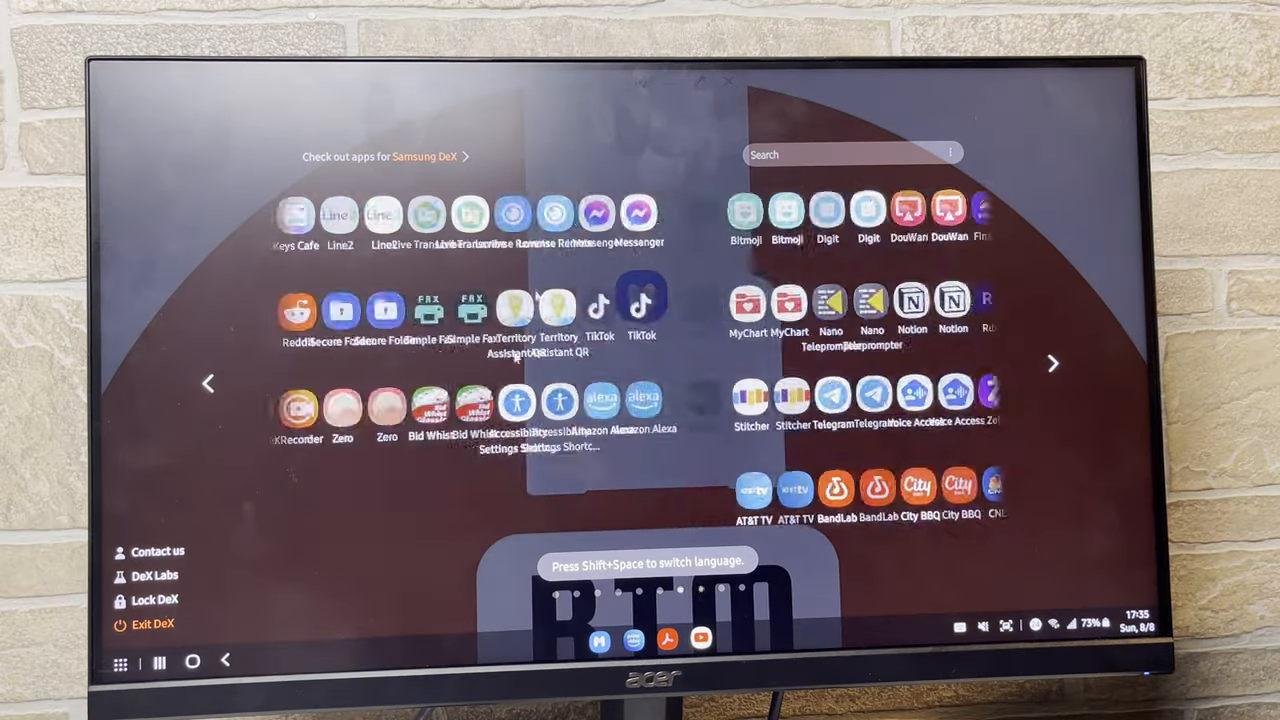
pyautogui.click(1052, 364)
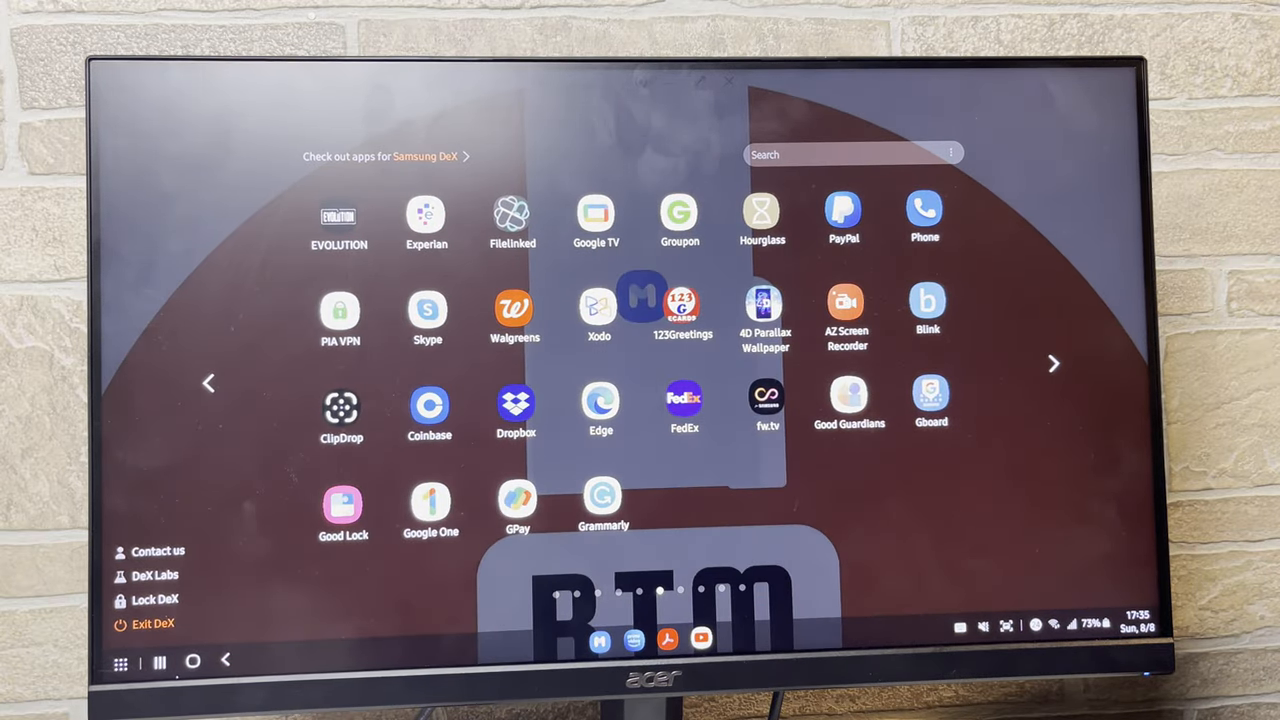
pyautogui.click(230, 662)
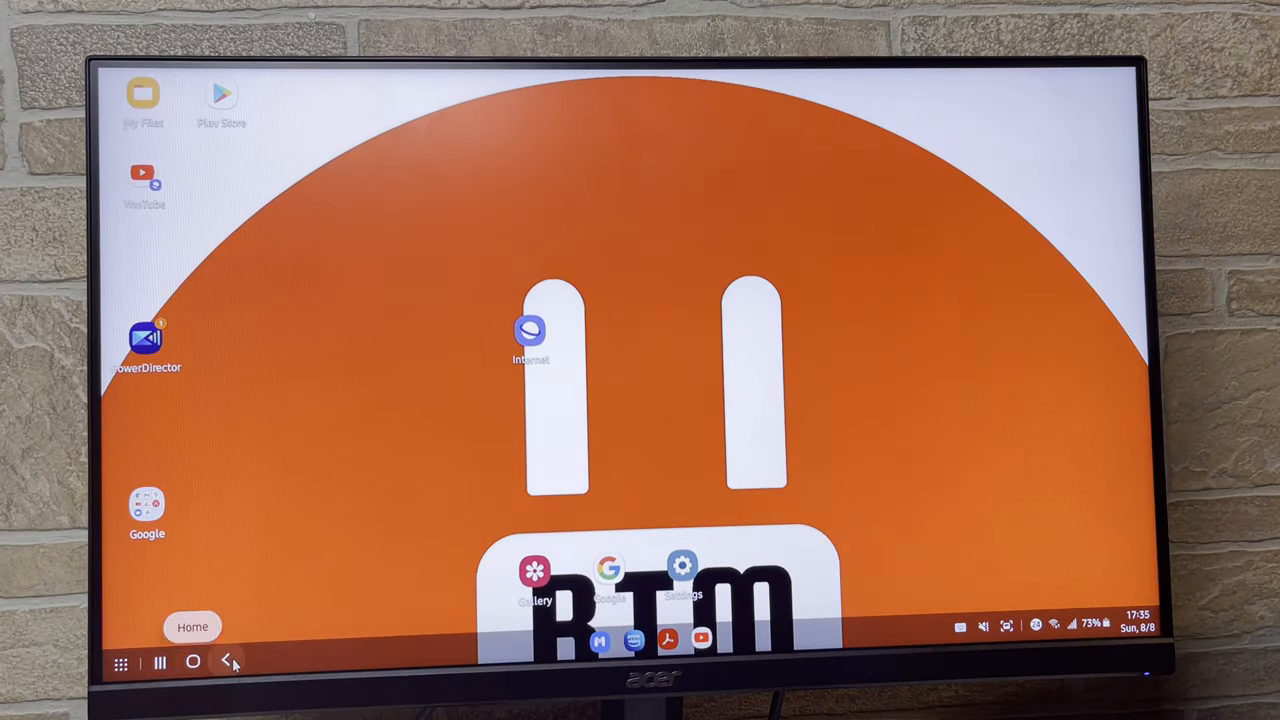